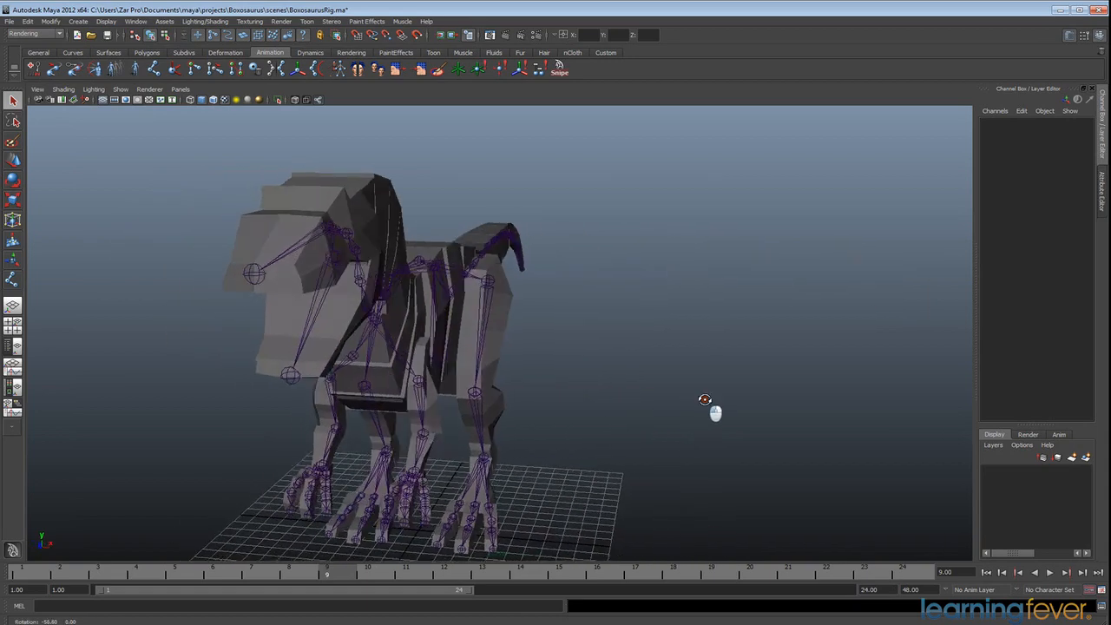
# Inspect the raptor rig and switch the shelf to the Curves tools
pyautogui.moveTo(705, 399); pyautogui.dragTo(530, 416)
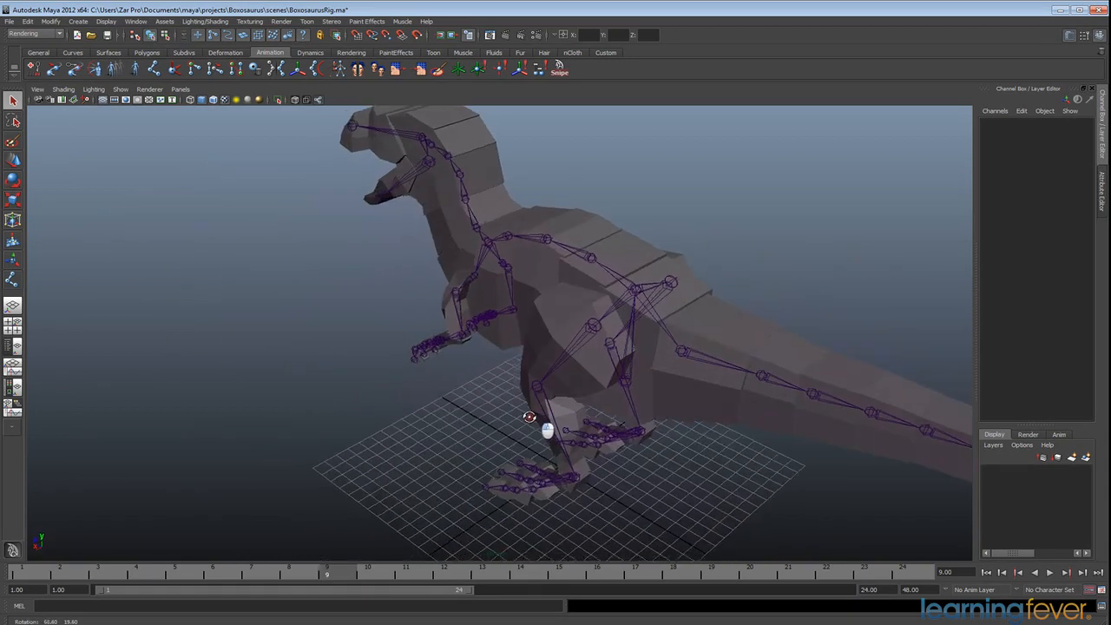
pyautogui.moveTo(529, 416); pyautogui.dragTo(590, 396)
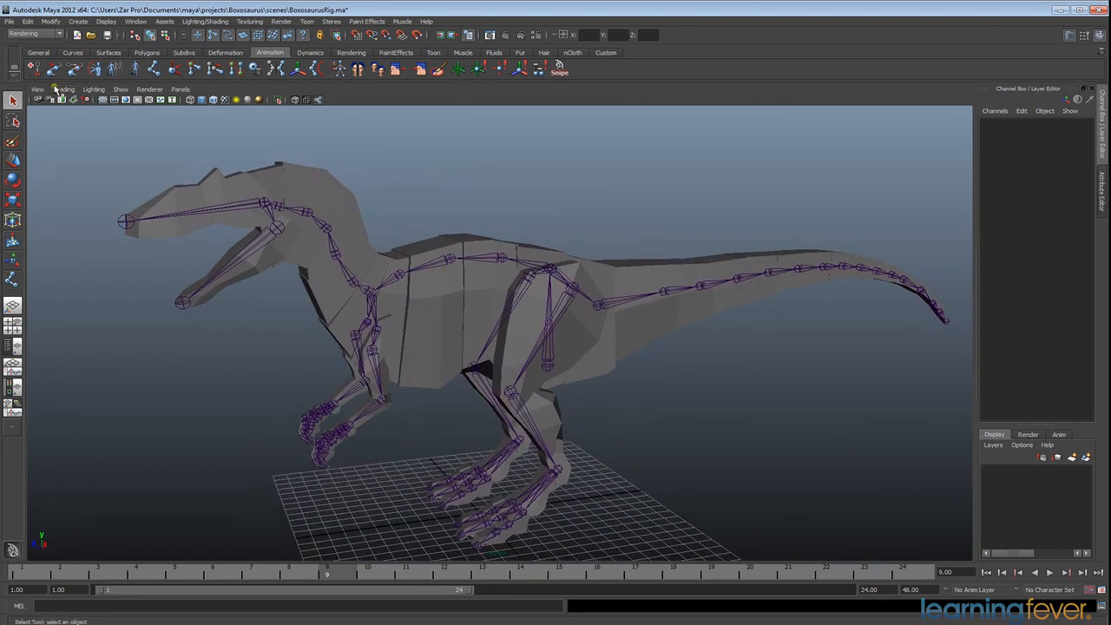
pyautogui.click(70, 54)
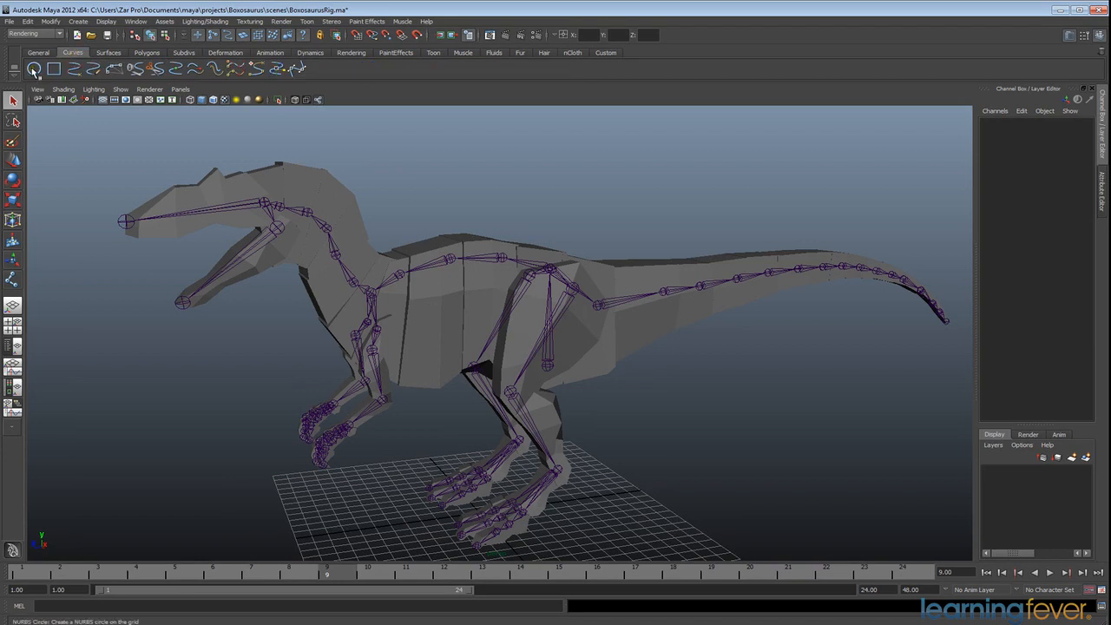
pyautogui.moveTo(31, 70)
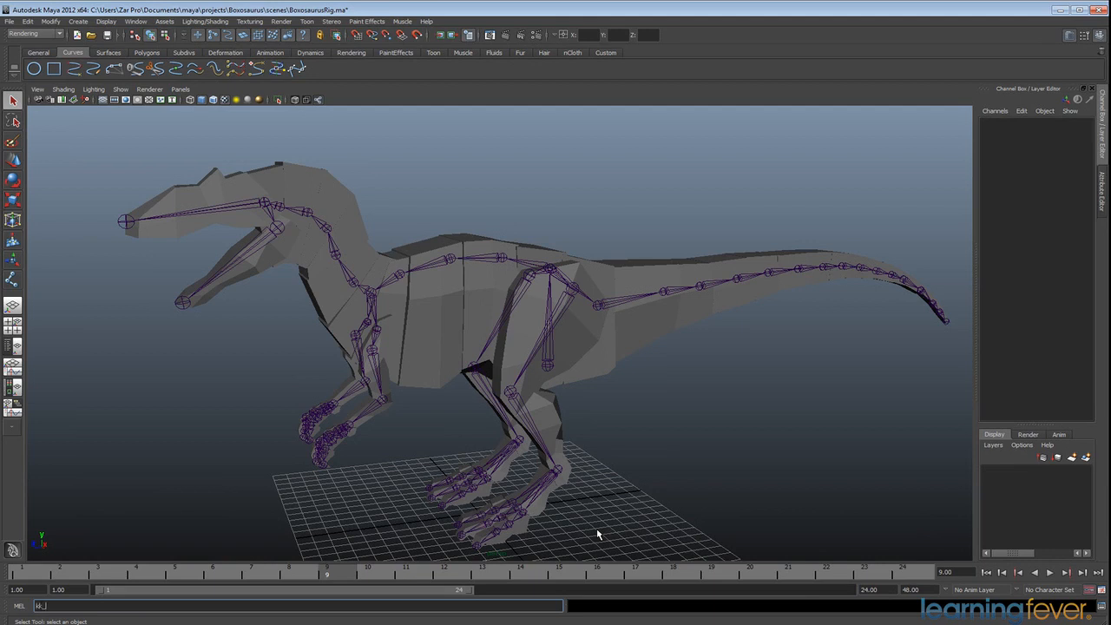
# Launch the ik_control controller window, park it to the right and frame the whole raptor
pyautogui.write('ik_control')
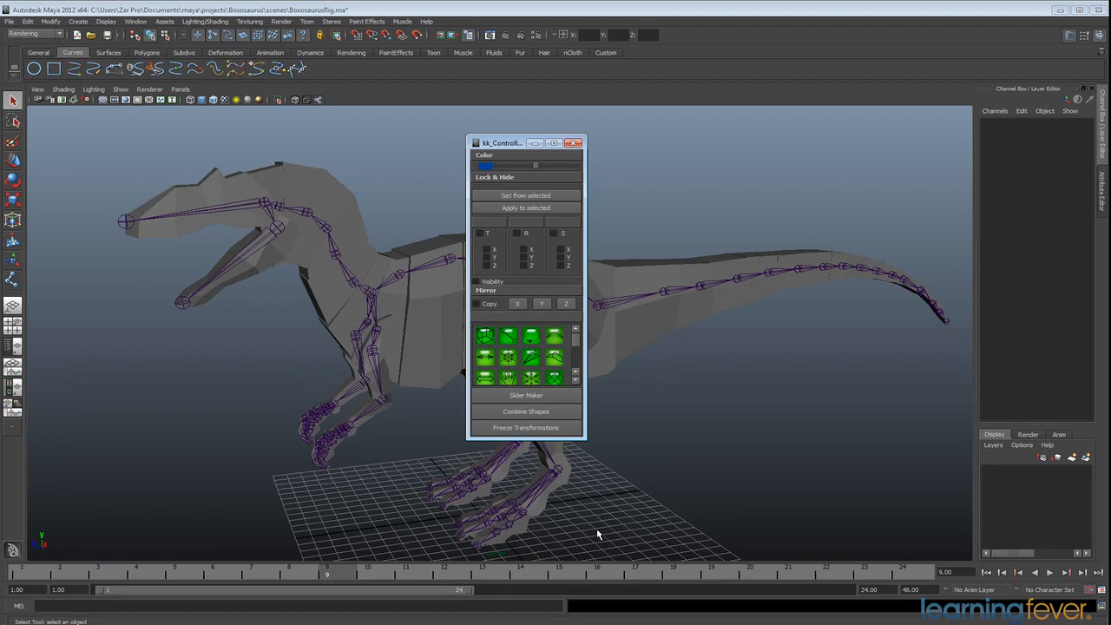
pyautogui.moveTo(528, 143); pyautogui.dragTo(820, 146)
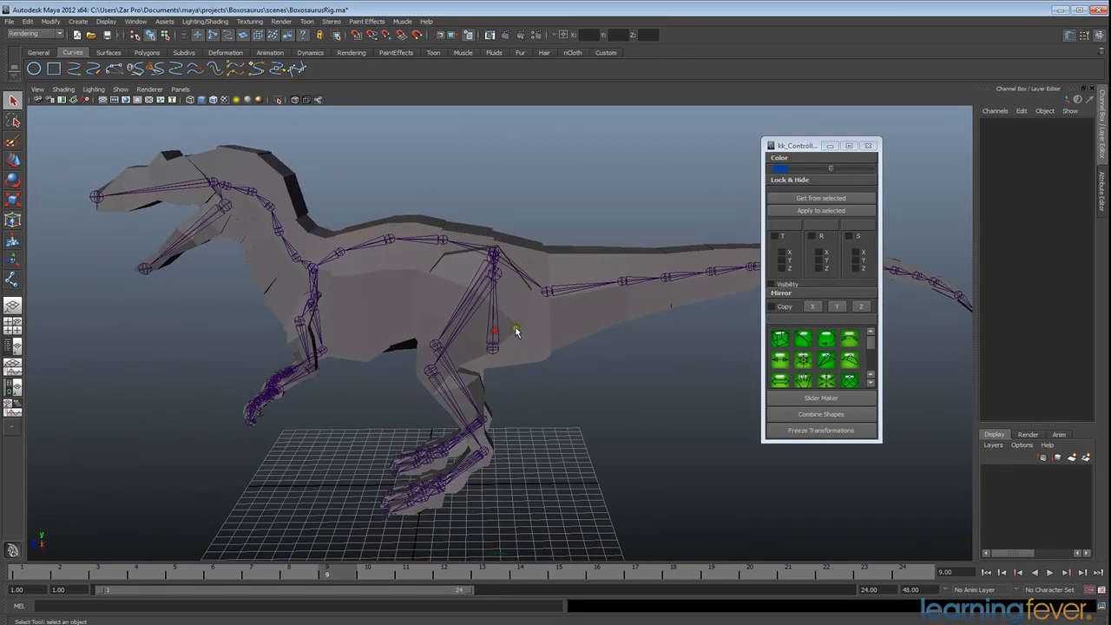
pyautogui.moveTo(517, 333); pyautogui.dragTo(617, 365)
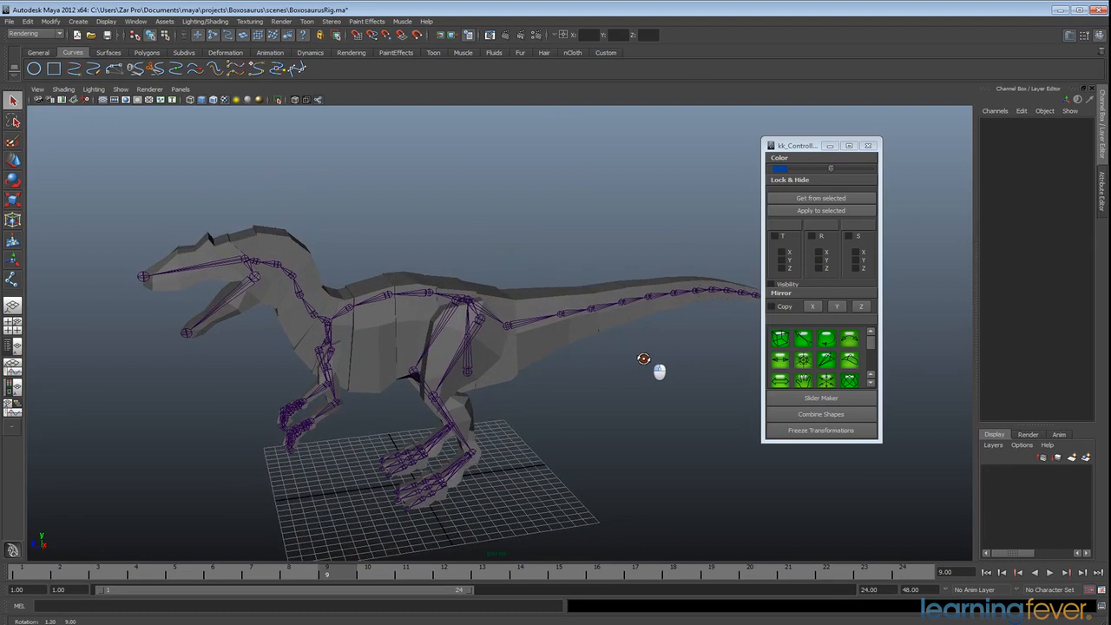
# Create cube controllers and place them around the chest and over a foot
pyautogui.click(782, 338)
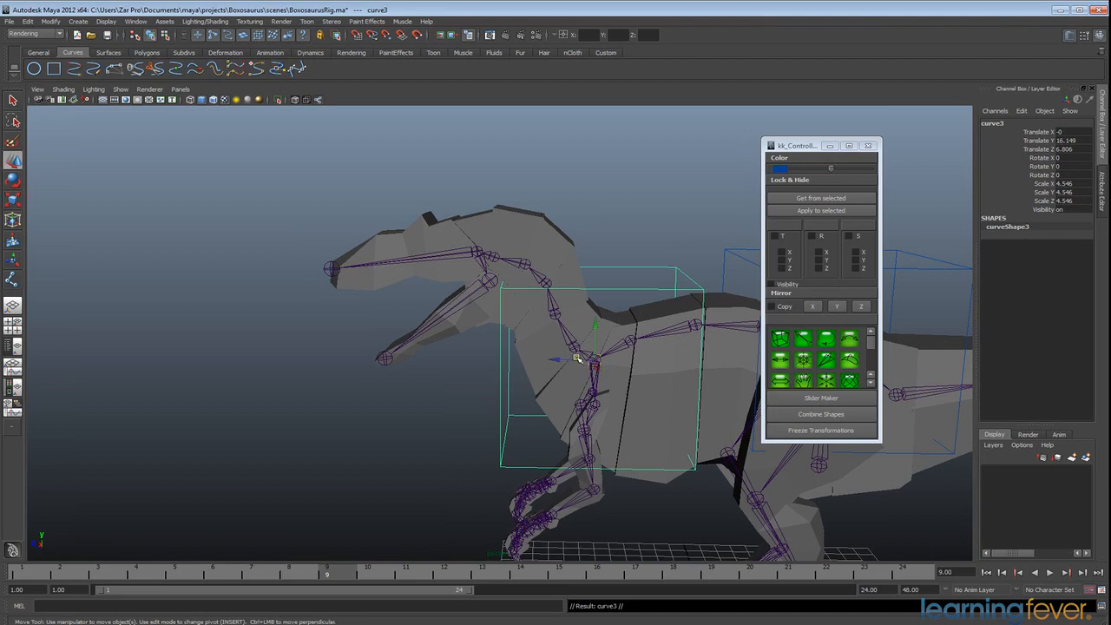
pyautogui.moveTo(576, 358); pyautogui.dragTo(472, 251)
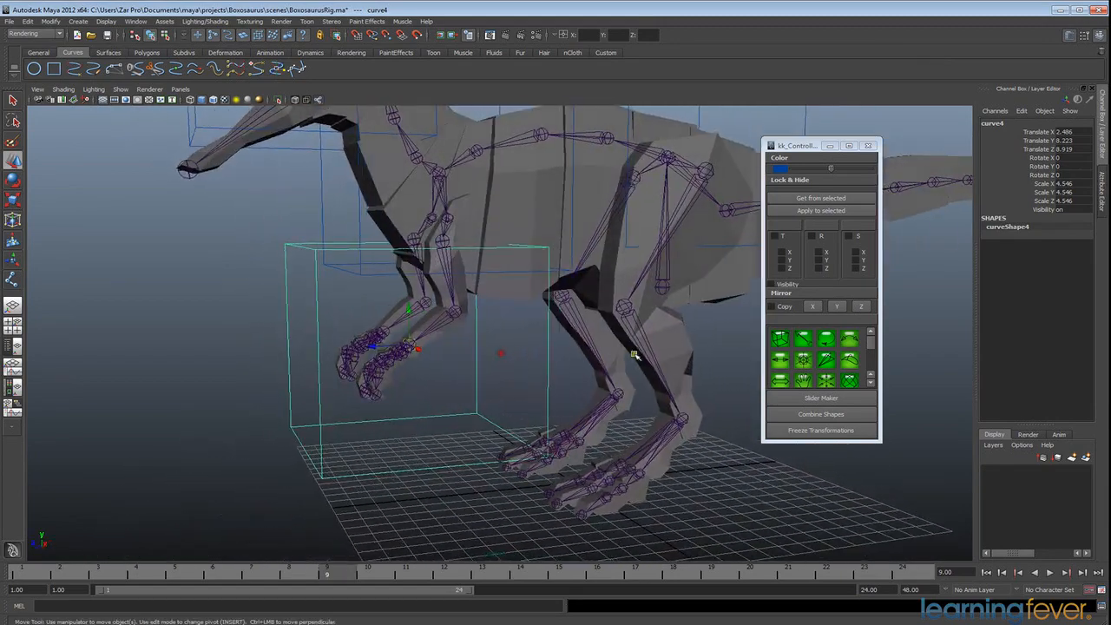
pyautogui.moveTo(500, 354); pyautogui.dragTo(670, 355)
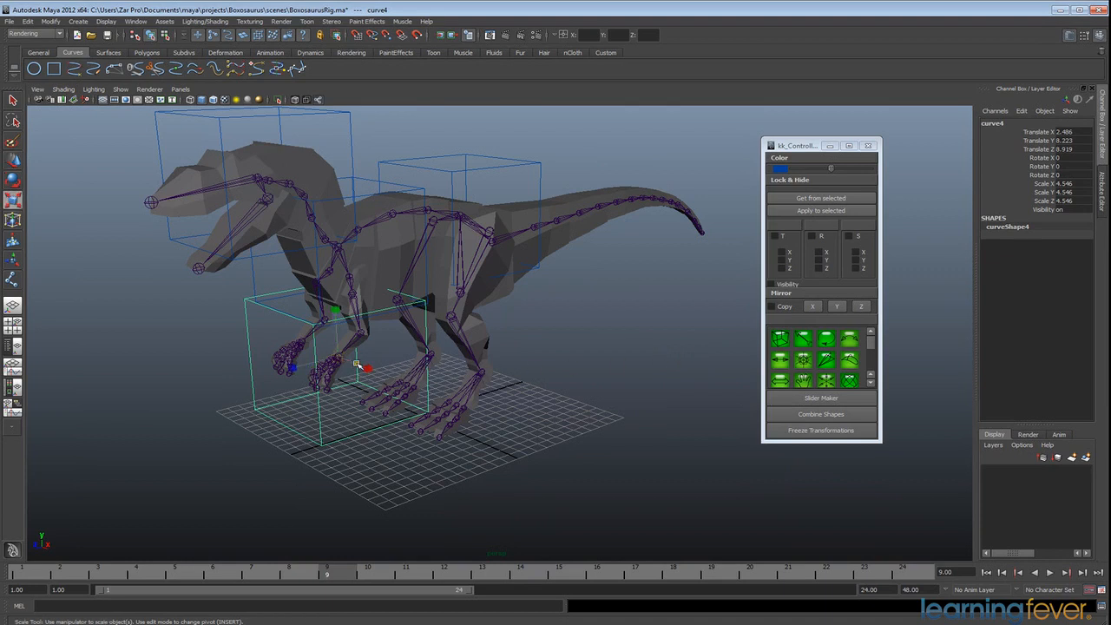
# Move the foot box's CVs to the toe, foot base and ankle so it slants along the lower leg
pyautogui.moveTo(364, 368); pyautogui.dragTo(286, 385)
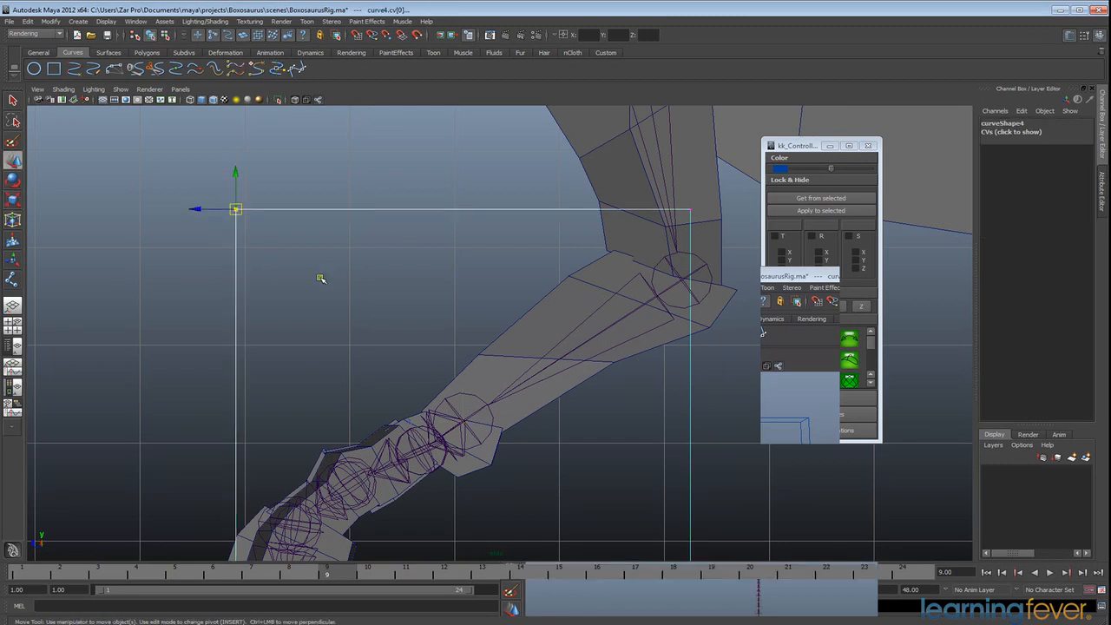
pyautogui.moveTo(236, 208); pyautogui.dragTo(406, 385)
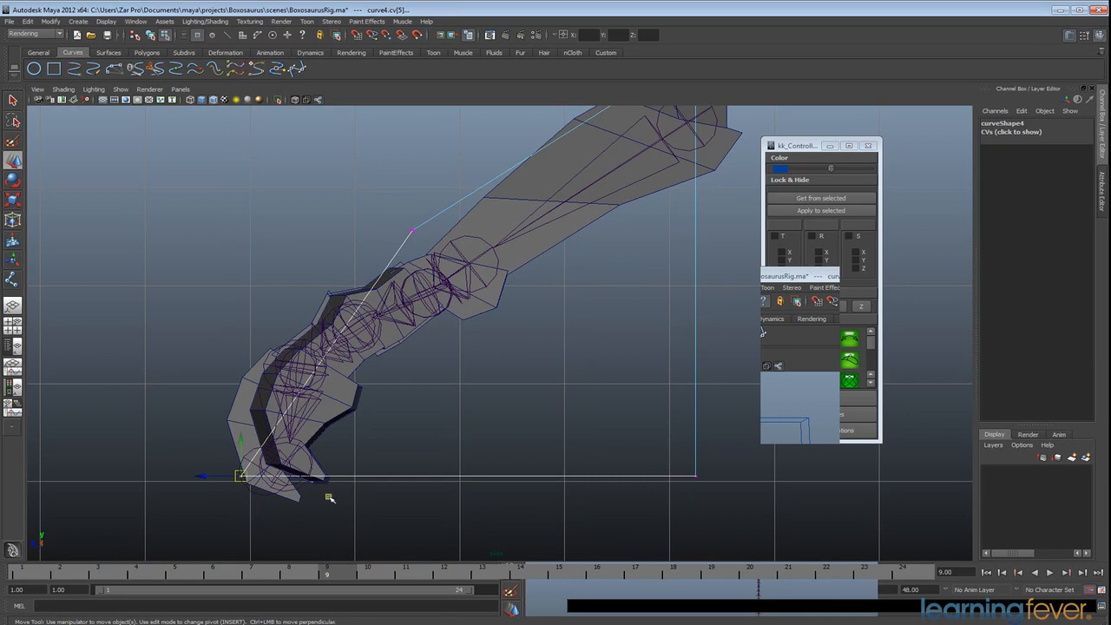
pyautogui.moveTo(240, 476); pyautogui.dragTo(193, 395)
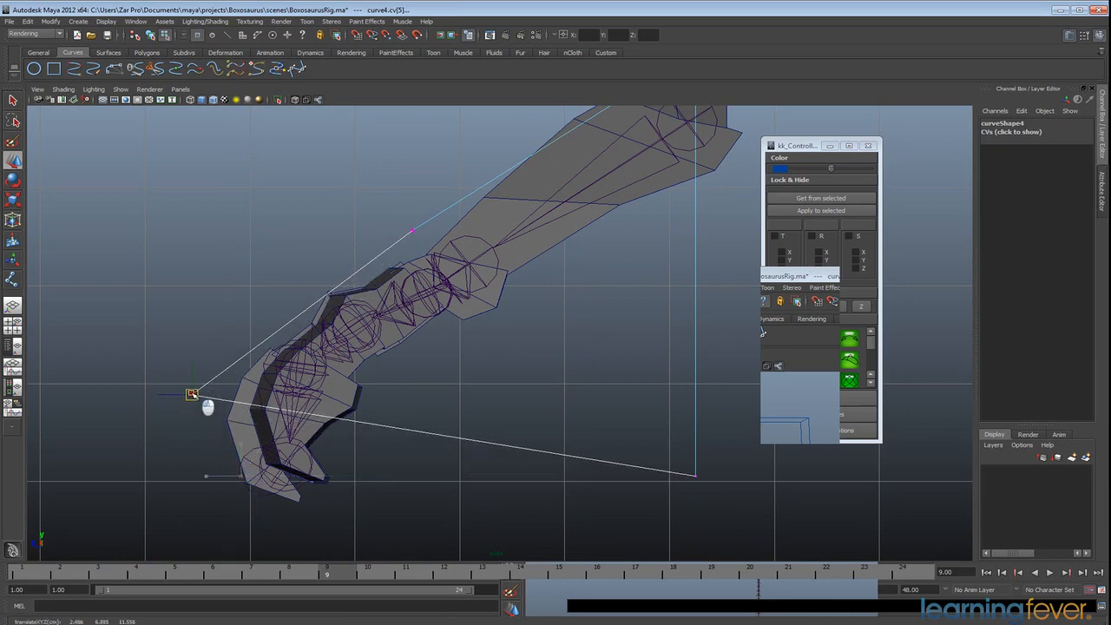
pyautogui.moveTo(193, 393); pyautogui.dragTo(493, 455)
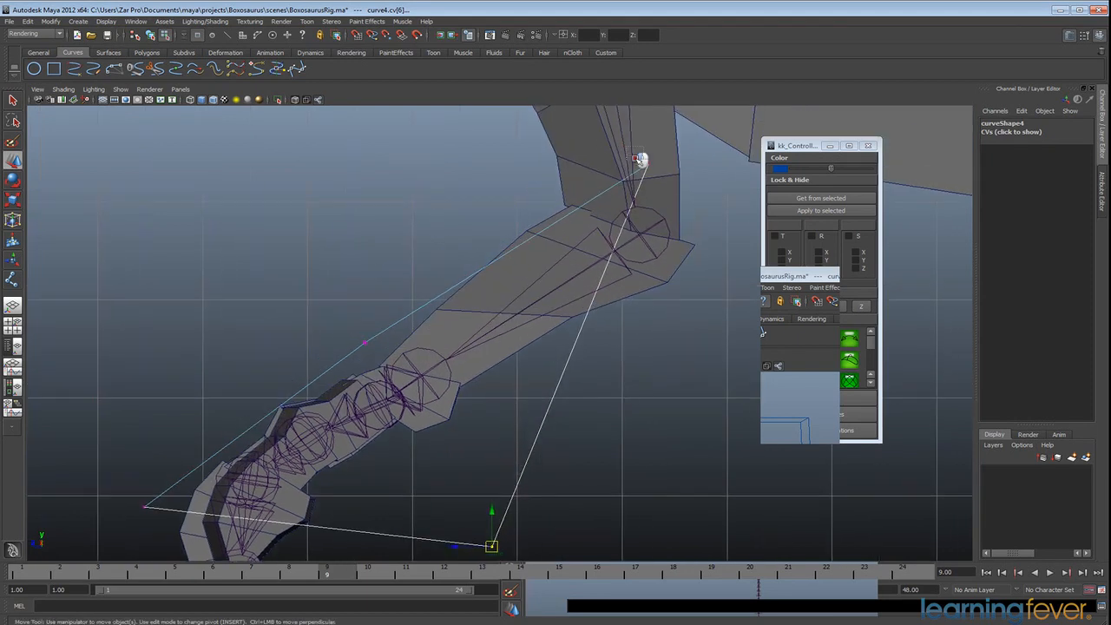
pyautogui.moveTo(639, 160); pyautogui.dragTo(493, 379)
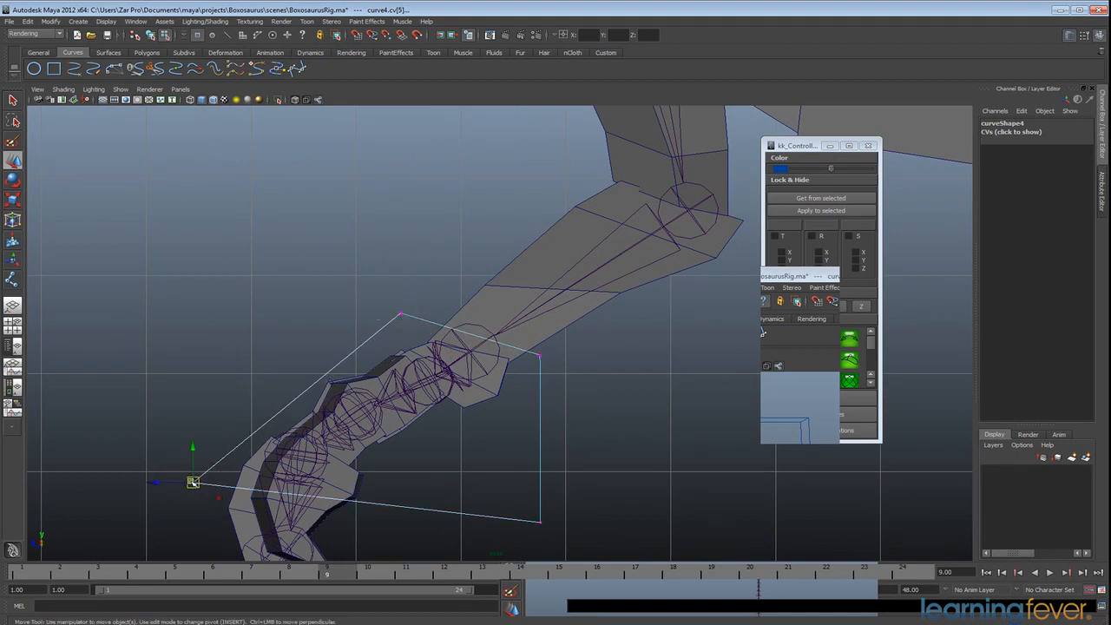
pyautogui.moveTo(192, 483); pyautogui.dragTo(521, 519)
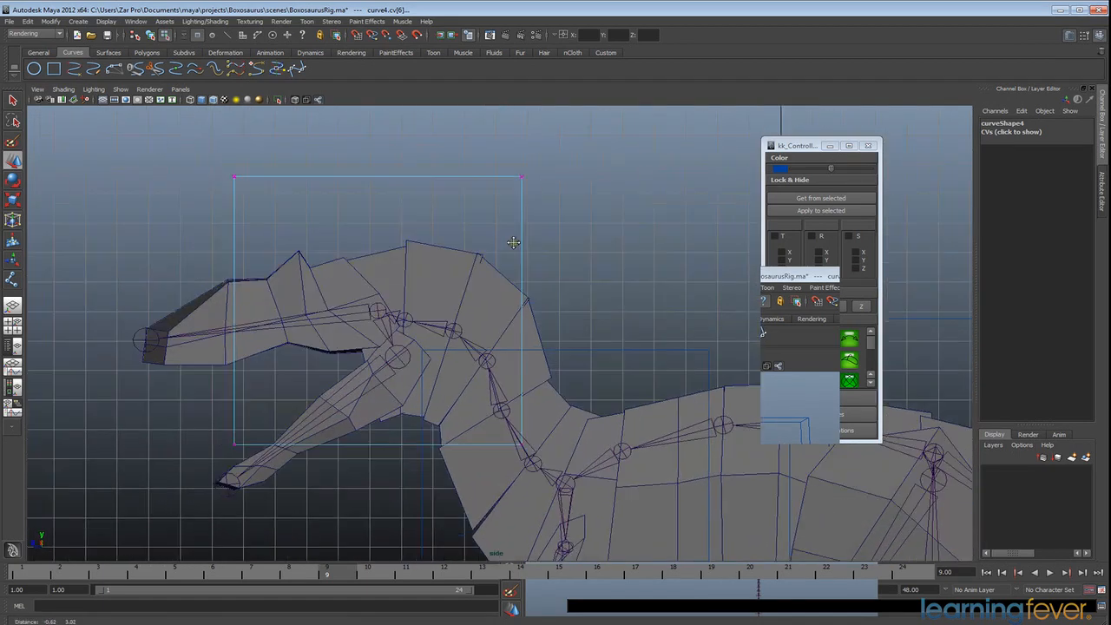
# Pull the head box's corners under the jaw, above the snout and toward the neck
pyautogui.moveTo(512, 243); pyautogui.dragTo(531, 200)
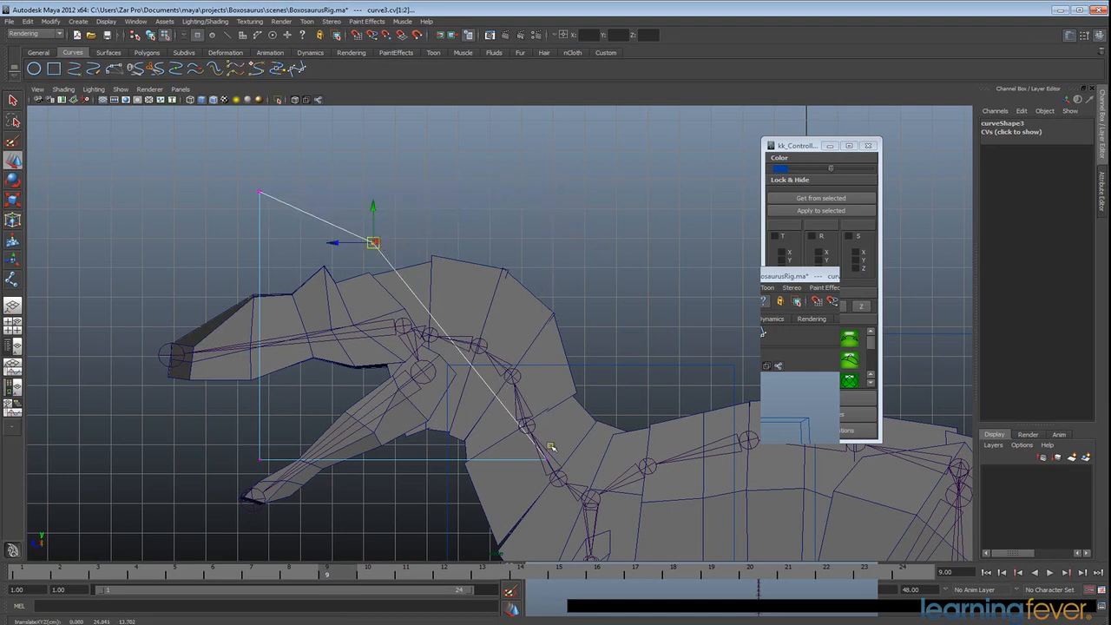
pyautogui.moveTo(373, 243); pyautogui.dragTo(431, 442)
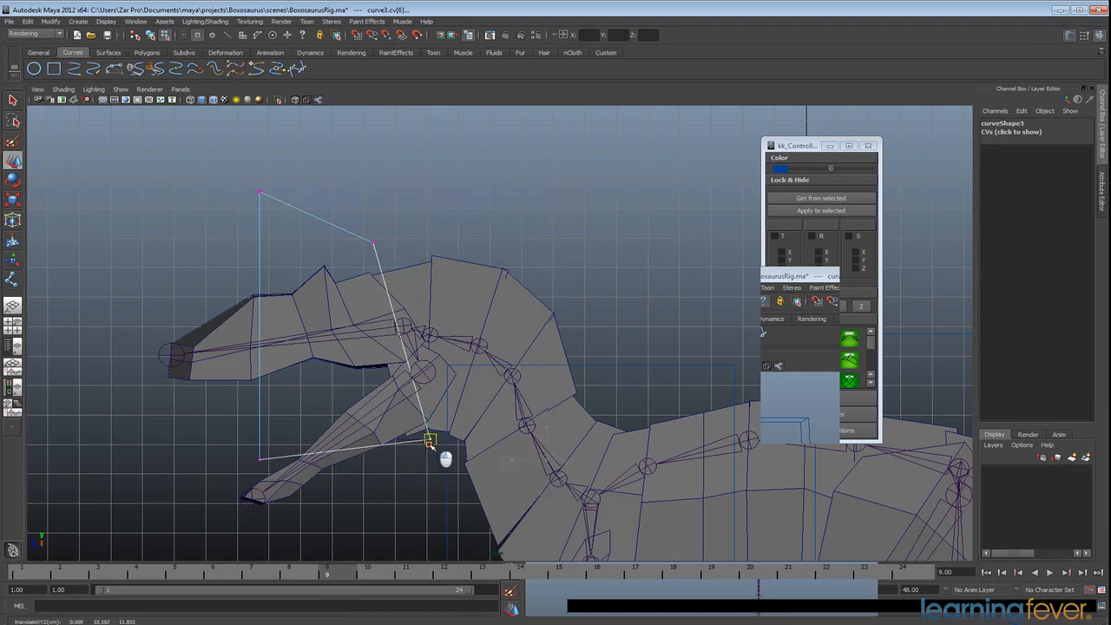
pyautogui.moveTo(430, 443); pyautogui.dragTo(180, 406)
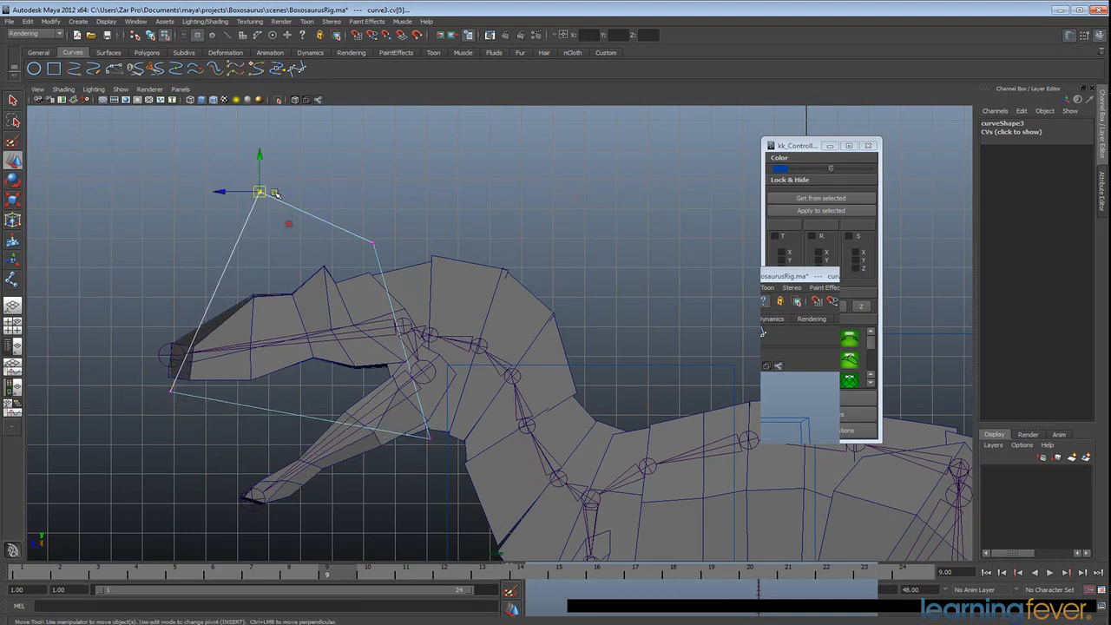
pyautogui.moveTo(261, 191); pyautogui.dragTo(167, 319)
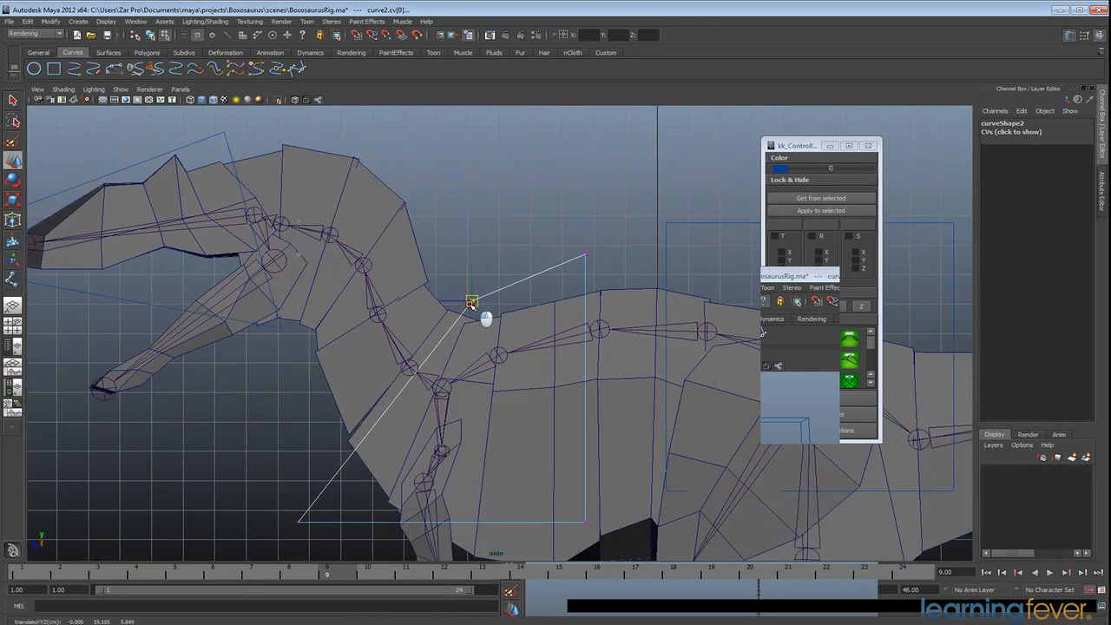
# Pull the hip box's points out around the hip joints and return to object mode
pyautogui.moveTo(470, 302); pyautogui.dragTo(534, 297)
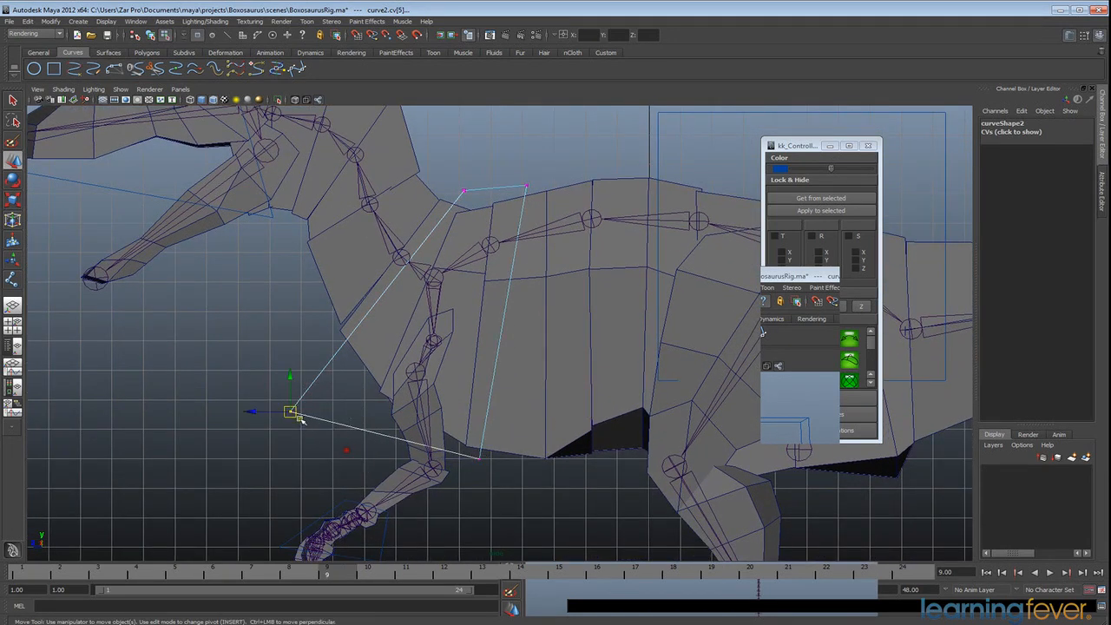
pyautogui.moveTo(295, 415); pyautogui.dragTo(364, 415)
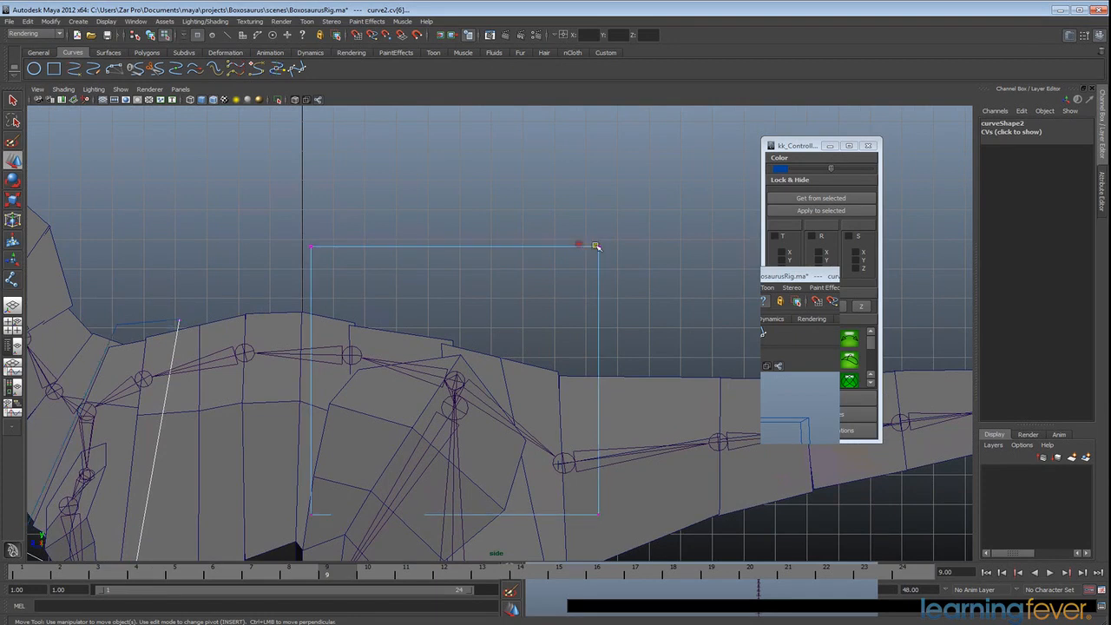
pyautogui.moveTo(594, 245); pyautogui.dragTo(569, 347)
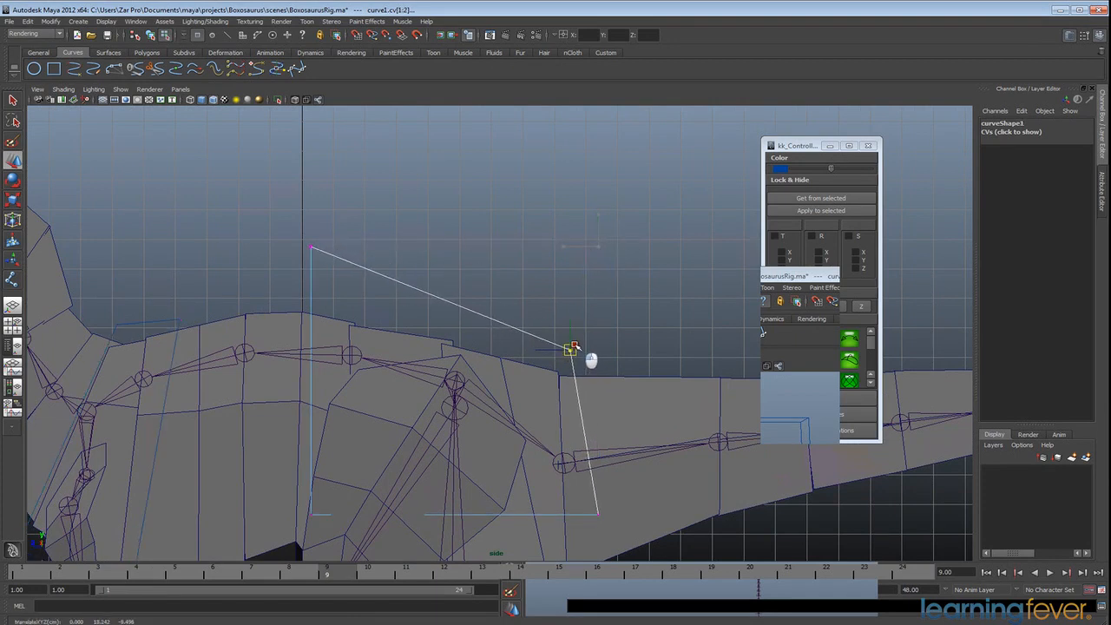
pyautogui.moveTo(569, 347); pyautogui.dragTo(361, 280)
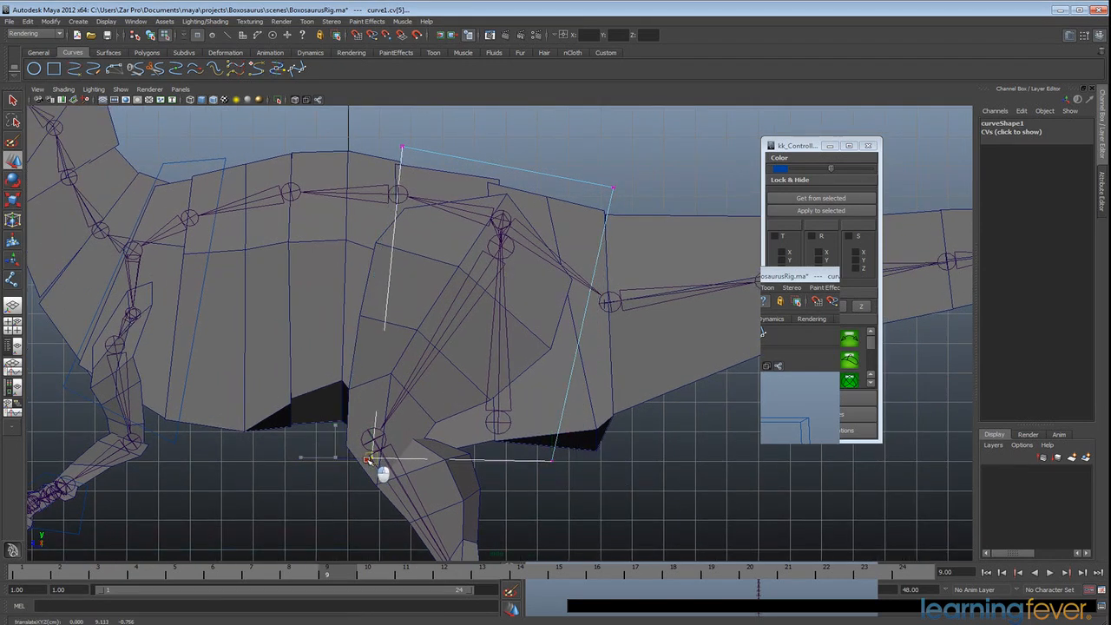
pyautogui.press('space')
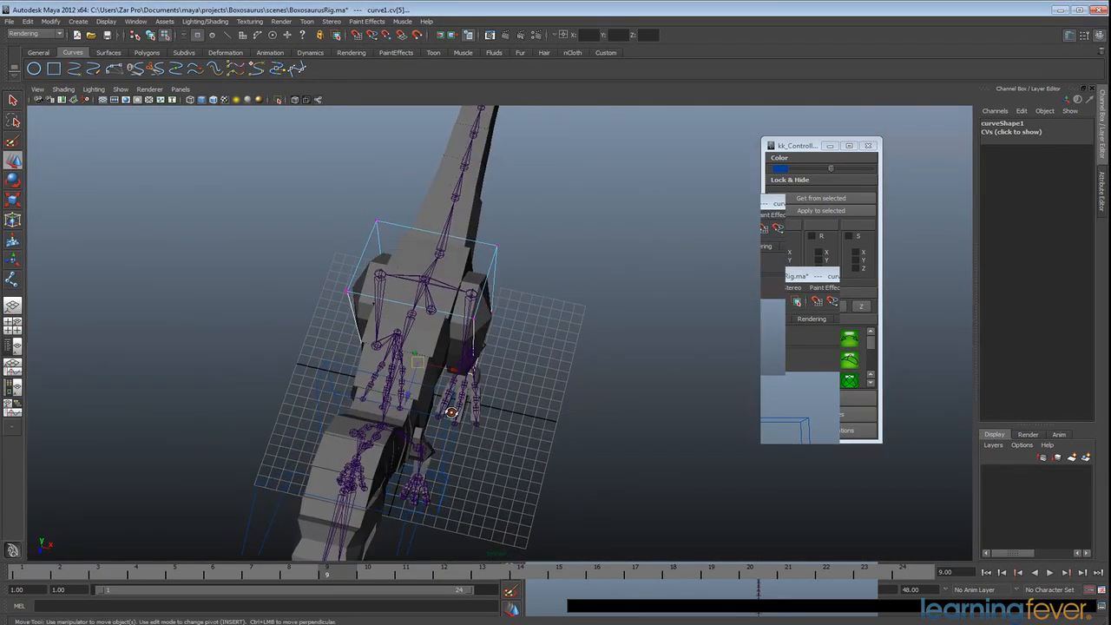
# Reshape the head box around the skull and adjust a box around a clawed hand
pyautogui.moveTo(449, 413); pyautogui.dragTo(532, 277)
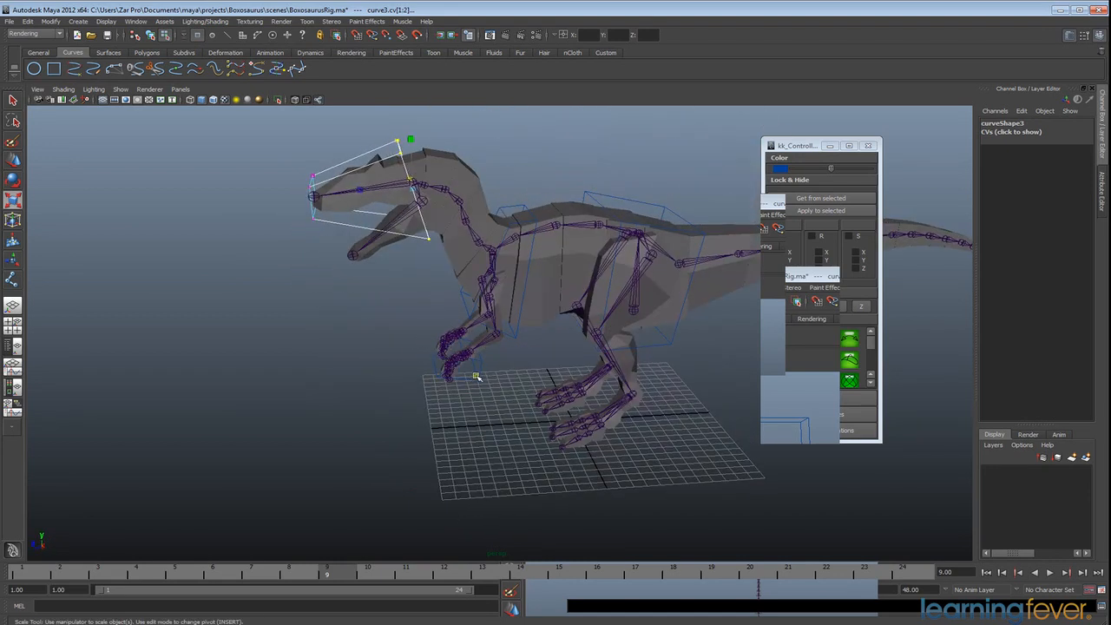
pyautogui.moveTo(478, 378); pyautogui.dragTo(591, 416)
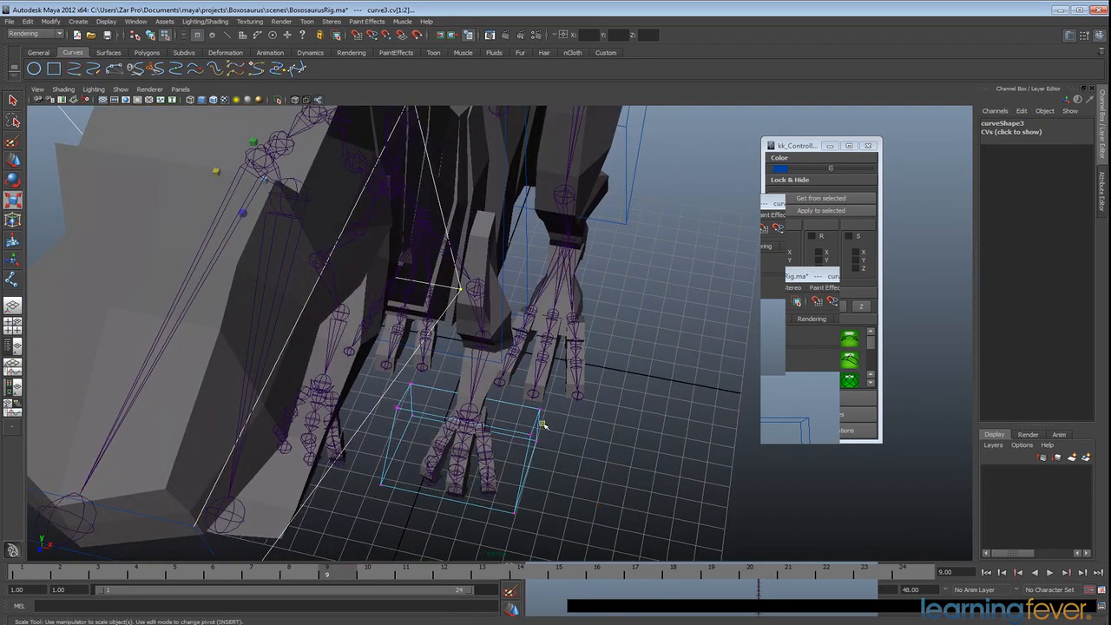
pyautogui.moveTo(541, 425); pyautogui.dragTo(582, 434)
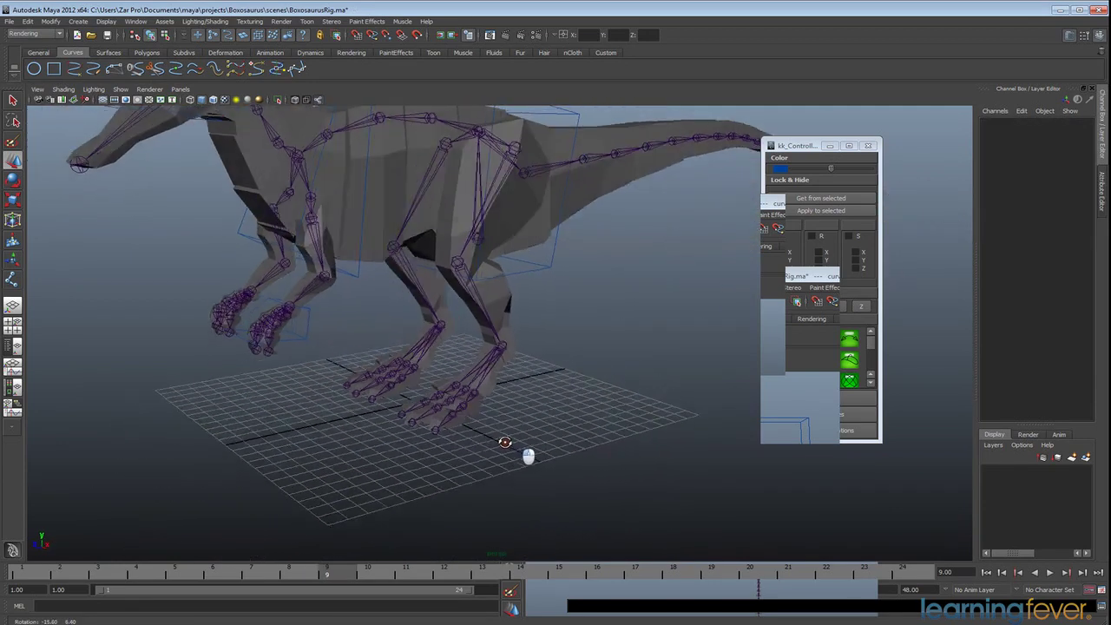
pyautogui.moveTo(505, 443); pyautogui.dragTo(643, 377)
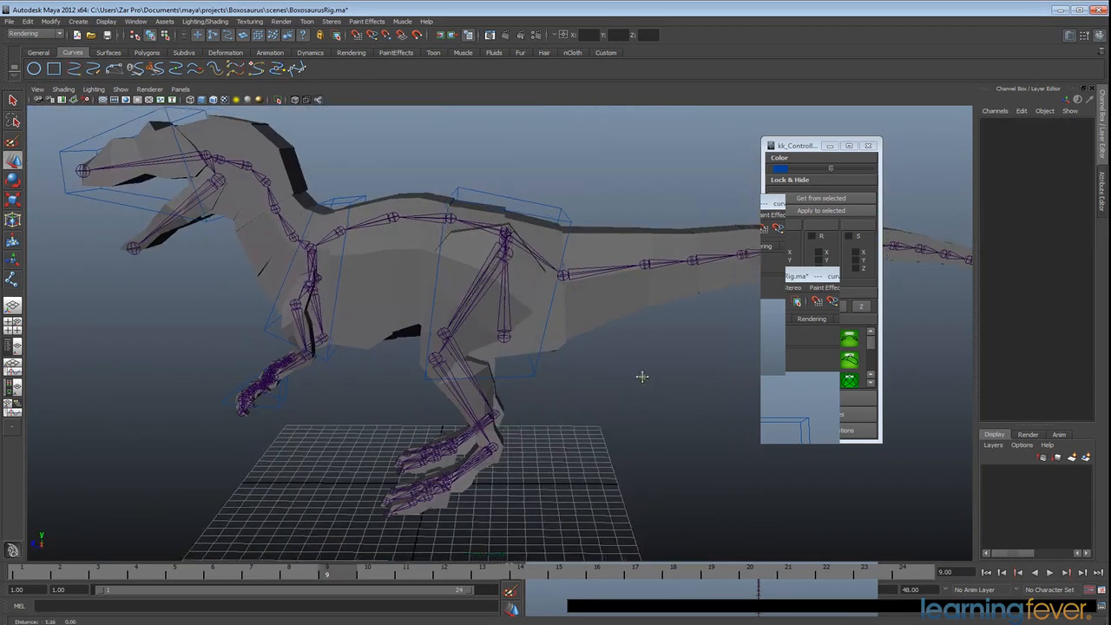
# Create a foot curve controller and move it onto the ground beneath the foot
pyautogui.moveTo(799, 146); pyautogui.dragTo(790, 174)
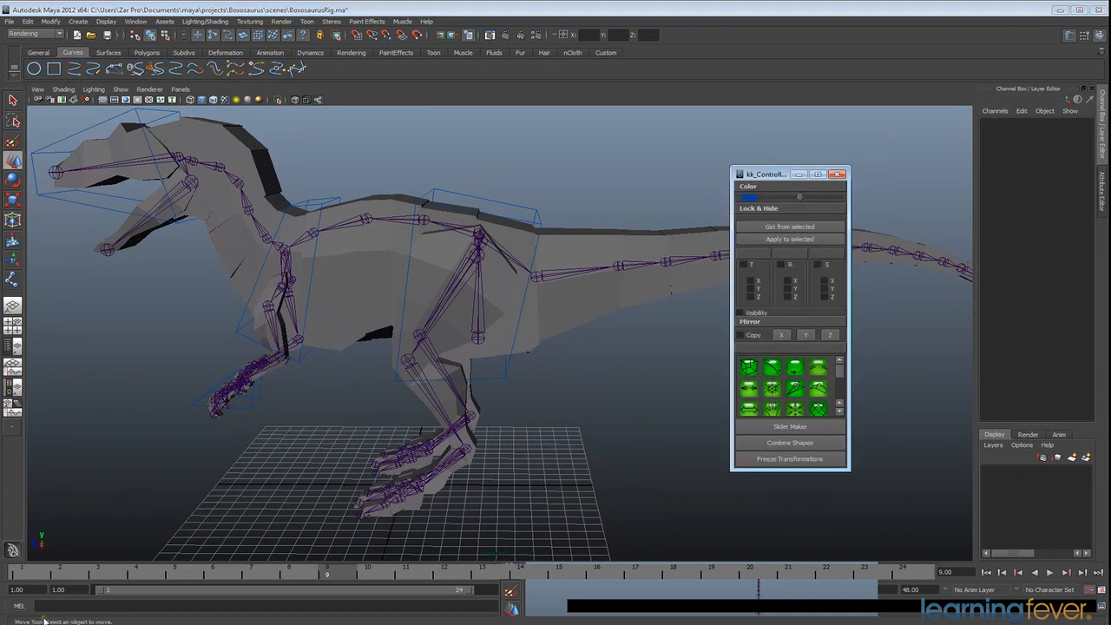
pyautogui.moveTo(766, 173); pyautogui.dragTo(837, 165)
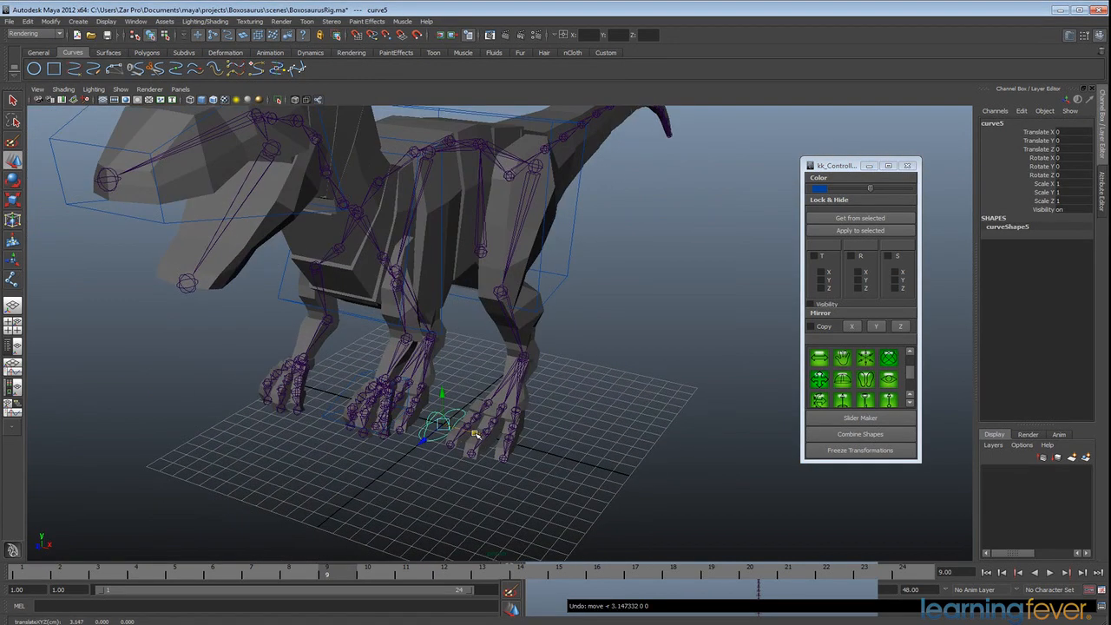
pyautogui.moveTo(443, 426); pyautogui.dragTo(500, 434)
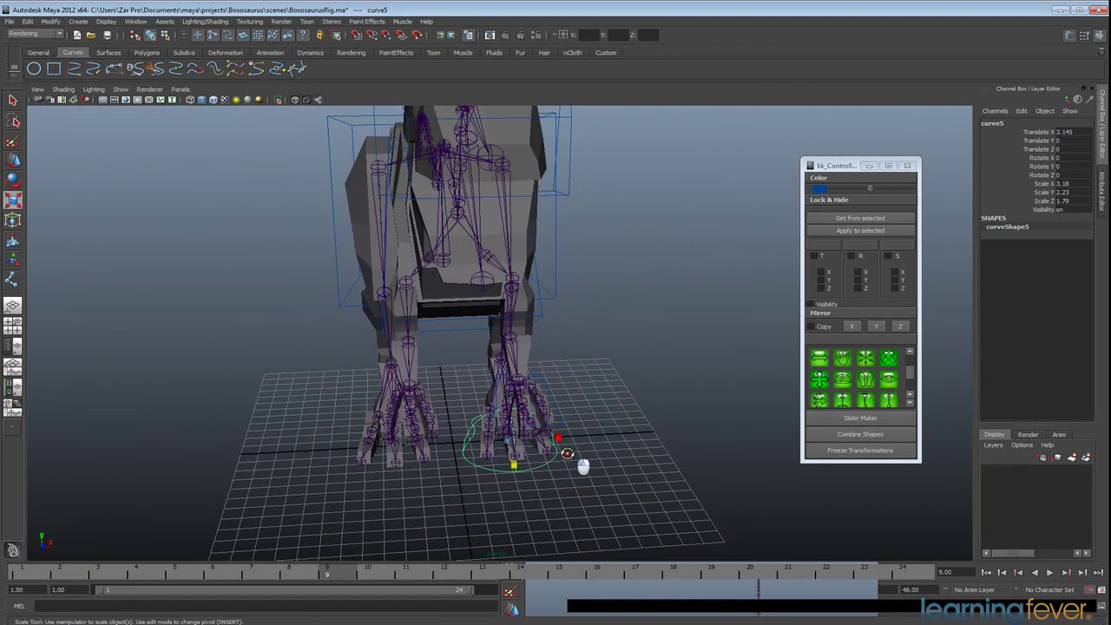
pyautogui.moveTo(559, 438); pyautogui.dragTo(547, 437)
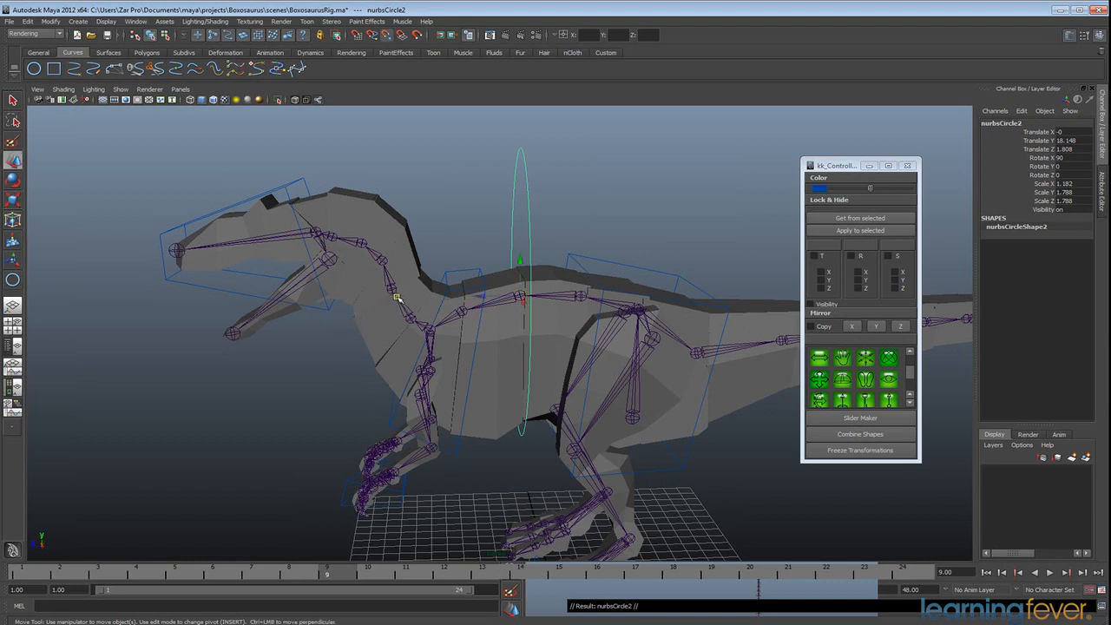
# Move a new NURBS circle to the neck base and tilt it to match the neck
pyautogui.moveTo(520, 303); pyautogui.dragTo(408, 321)
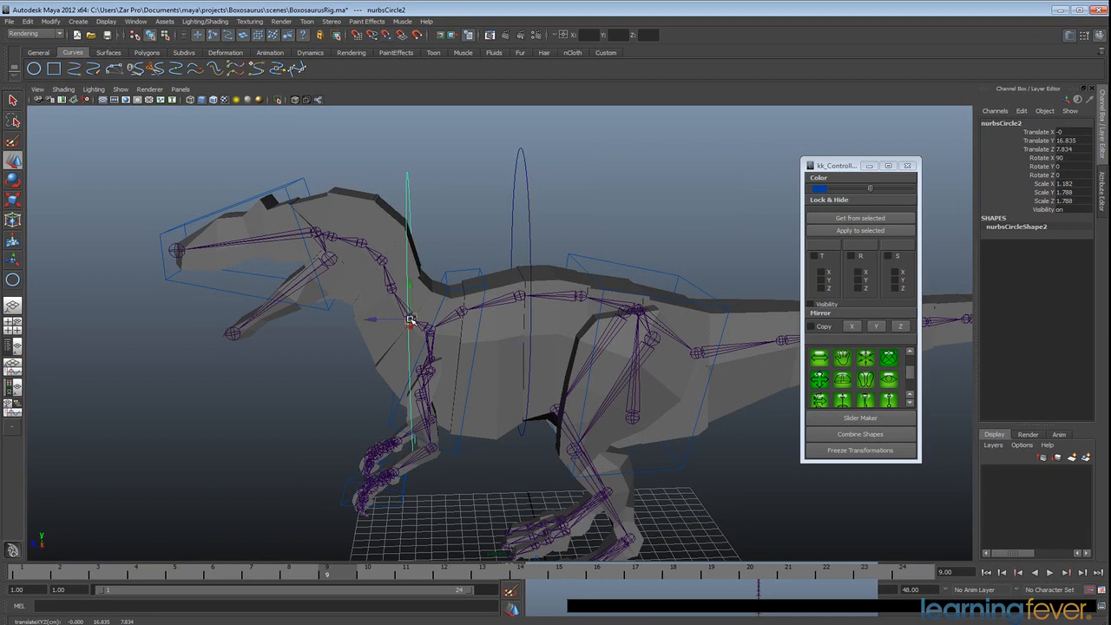
pyautogui.moveTo(413, 321); pyautogui.dragTo(397, 302)
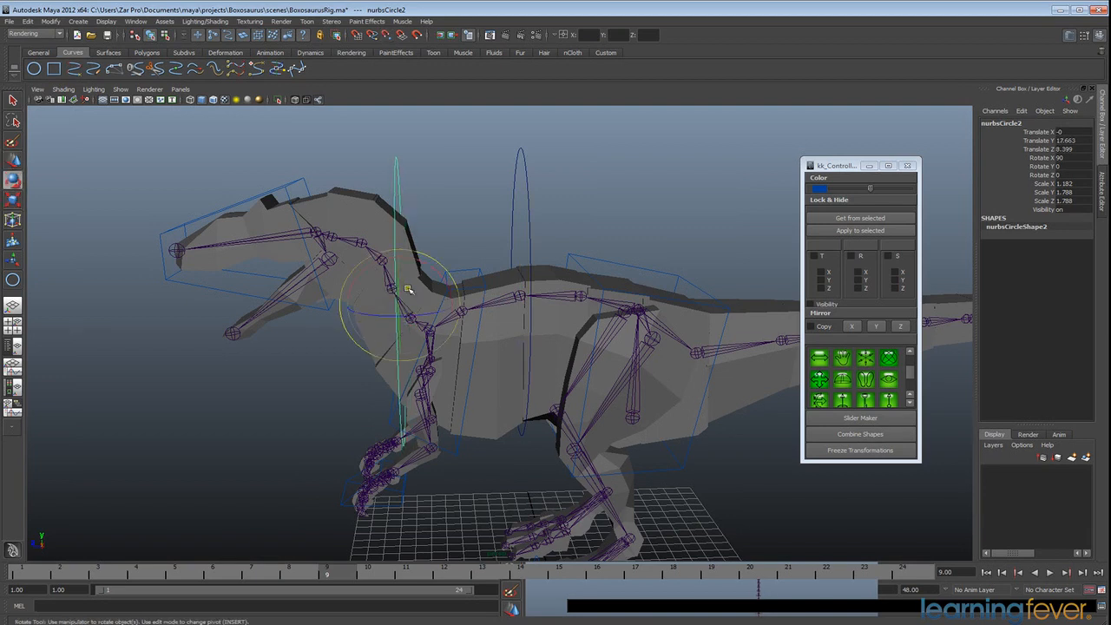
pyautogui.moveTo(408, 289); pyautogui.dragTo(413, 265)
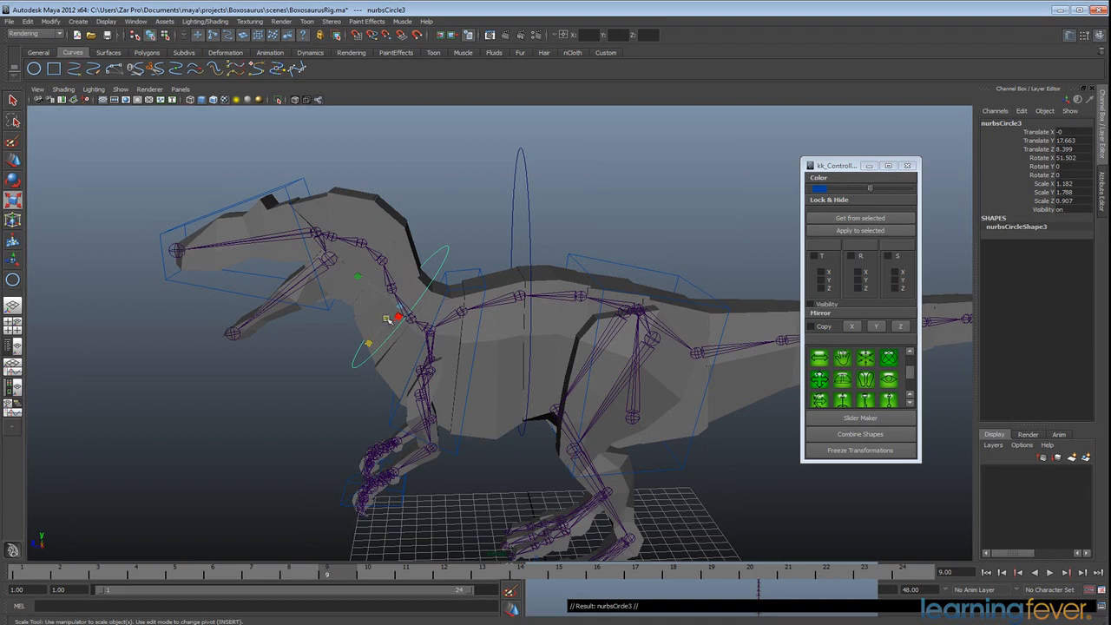
# Place a larger circle higher up the neck, scale and tilt it to follow the neck
pyautogui.moveTo(396, 316); pyautogui.dragTo(374, 257)
pyautogui.write('0')
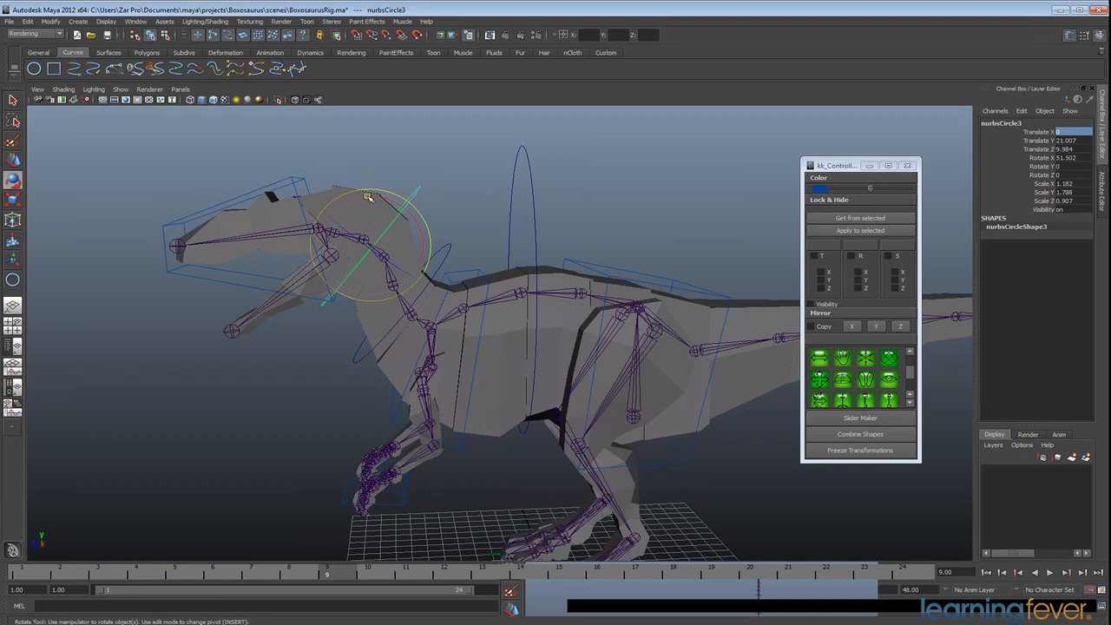
pyautogui.moveTo(368, 198); pyautogui.dragTo(460, 229)
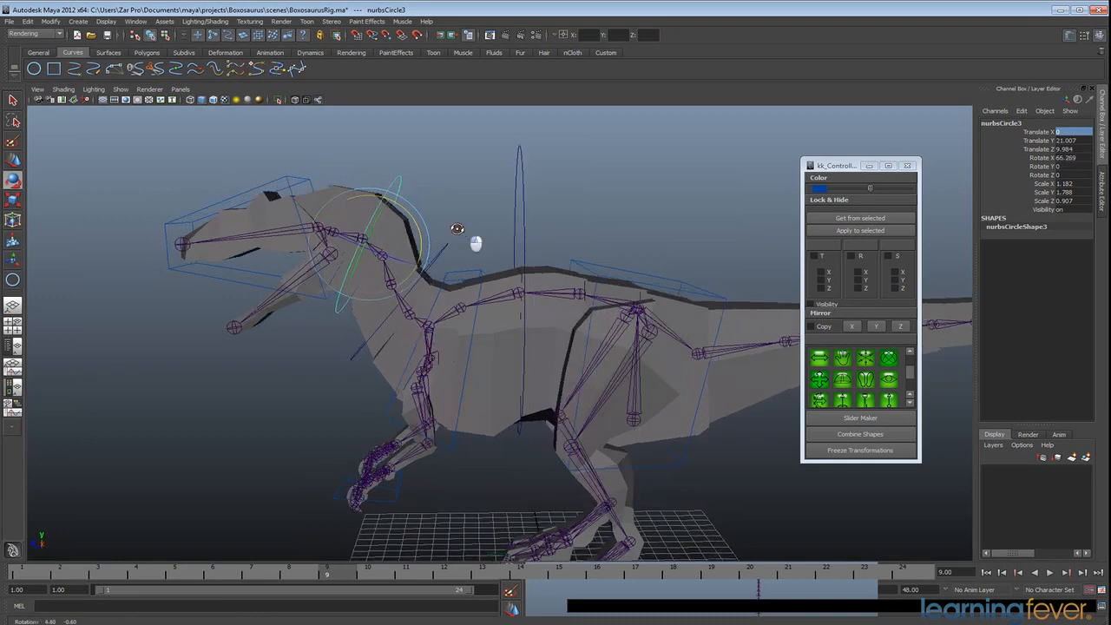
pyautogui.moveTo(459, 229); pyautogui.dragTo(347, 250)
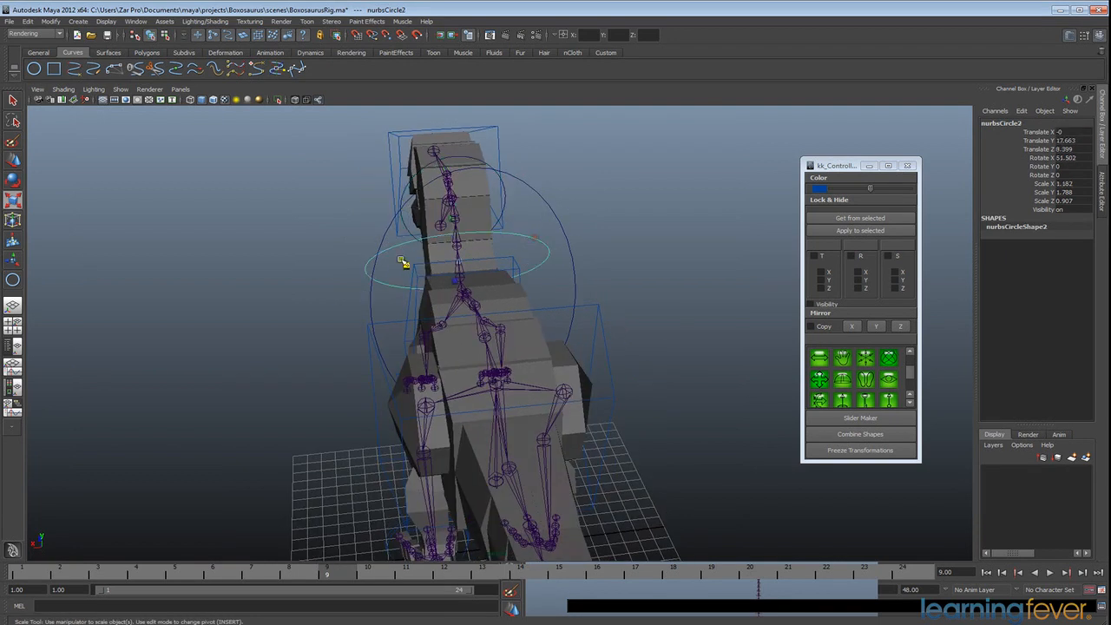
pyautogui.moveTo(403, 261); pyautogui.dragTo(573, 259)
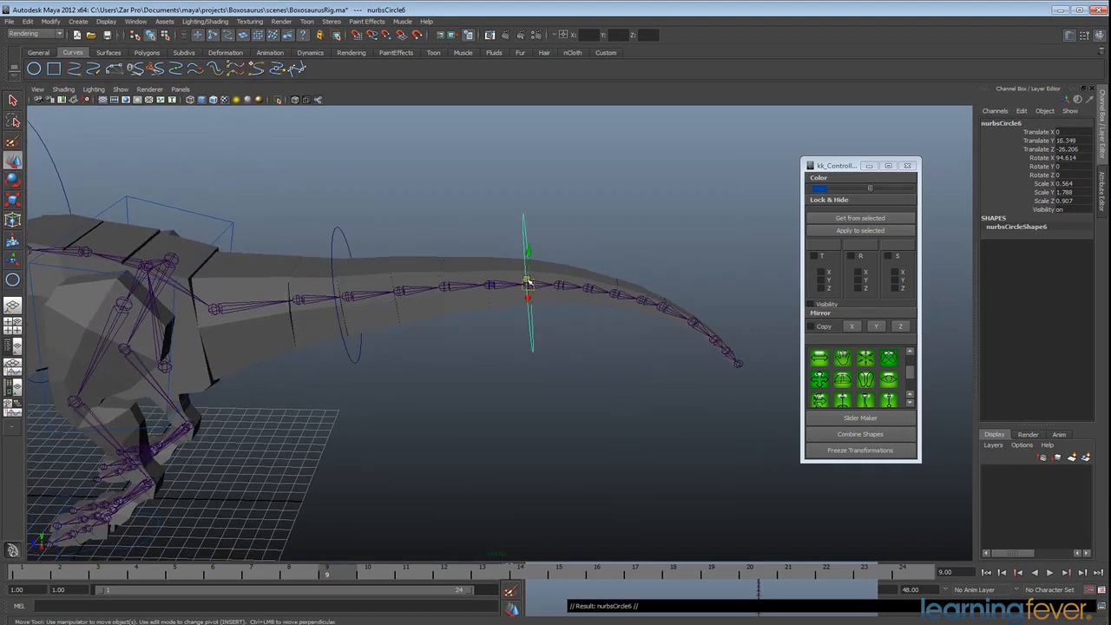
# Move a circle controller onto the tail joint near the tip and inspect the full rig from head to tail
pyautogui.moveTo(527, 286); pyautogui.dragTo(715, 339)
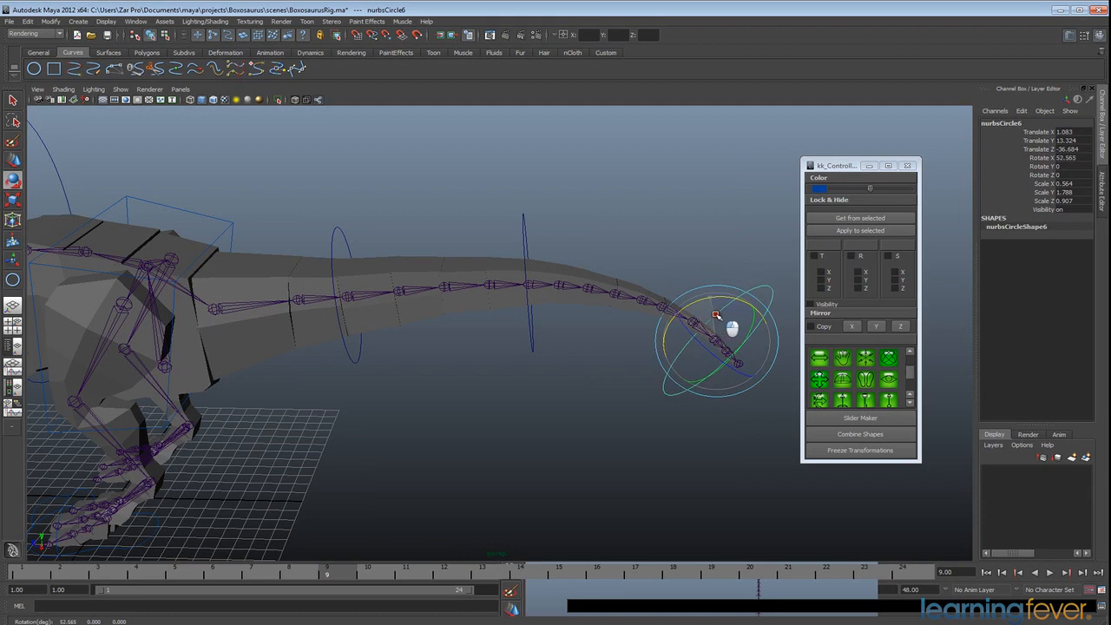
pyautogui.click(1063, 132)
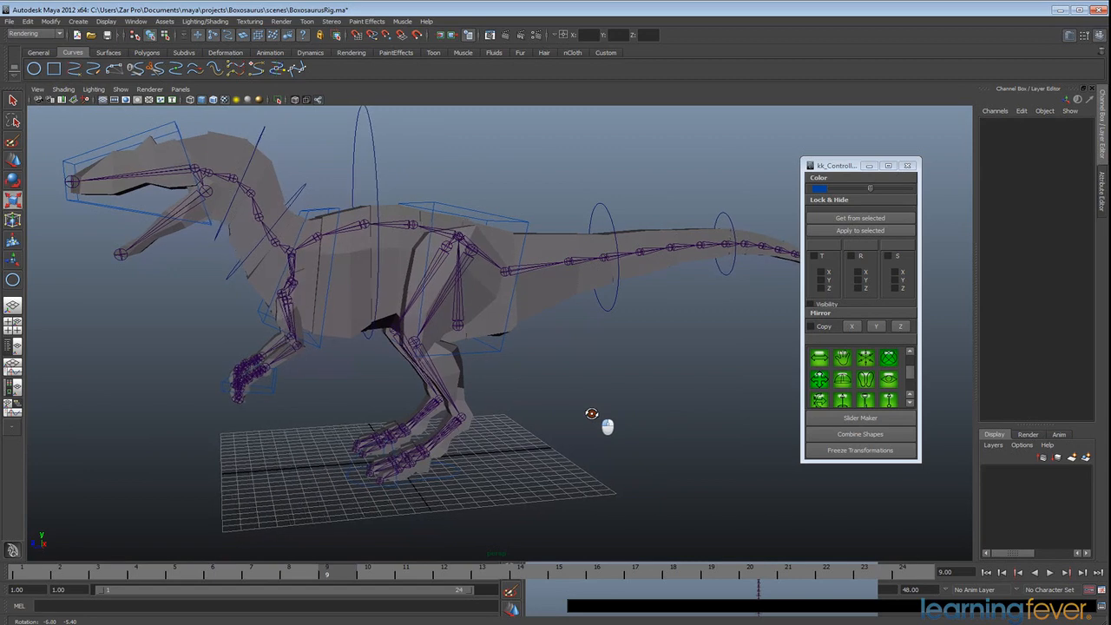
pyautogui.moveTo(592, 414); pyautogui.dragTo(604, 417)
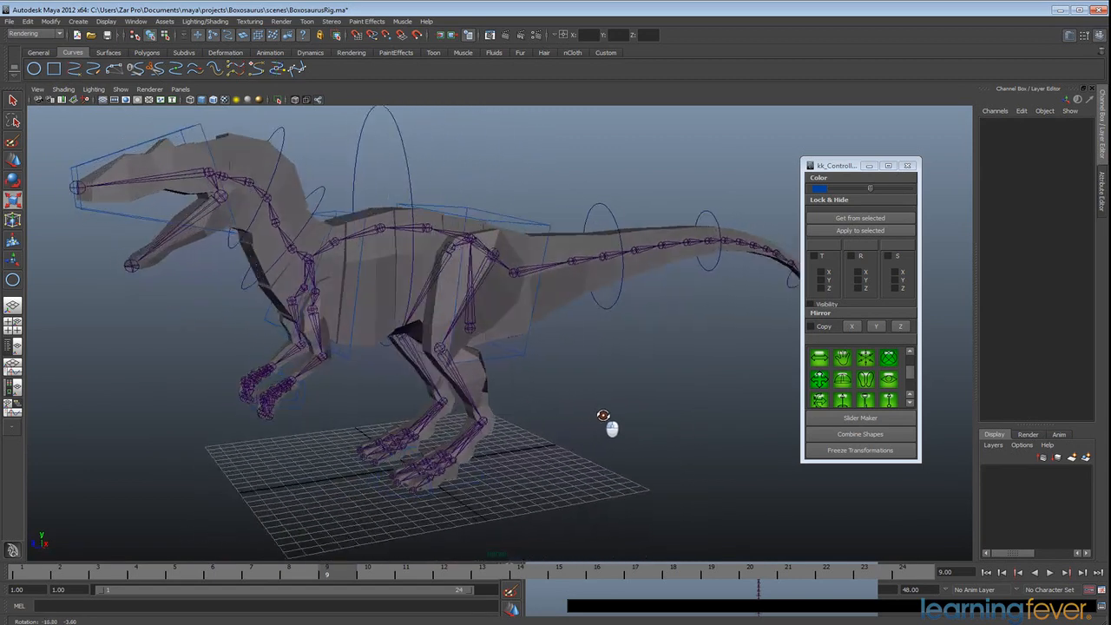
pyautogui.moveTo(604, 417); pyautogui.dragTo(395, 475)
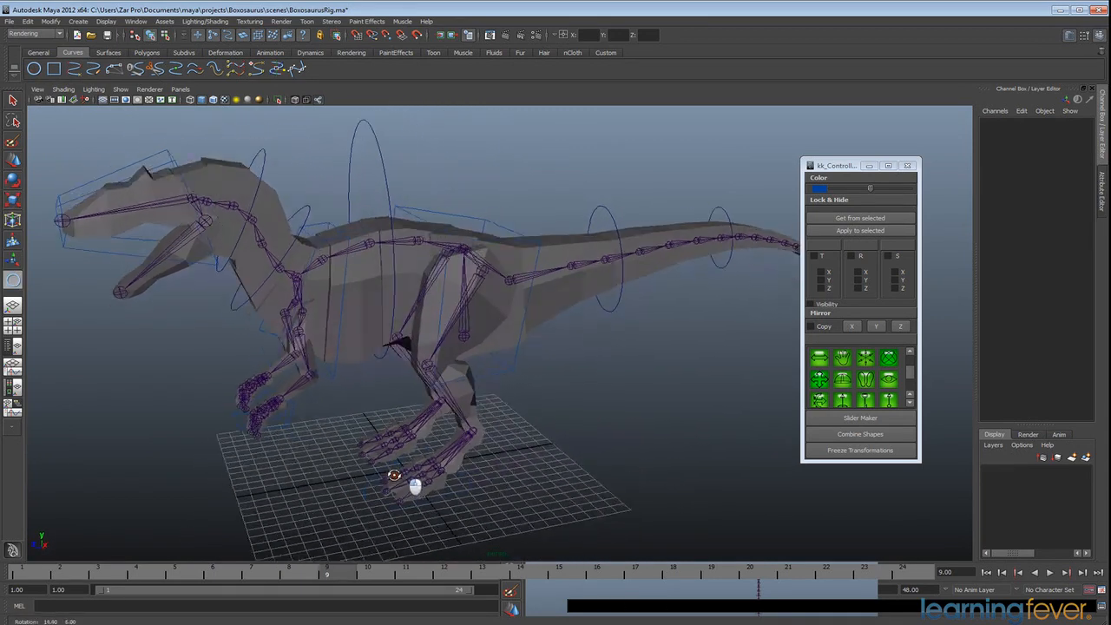